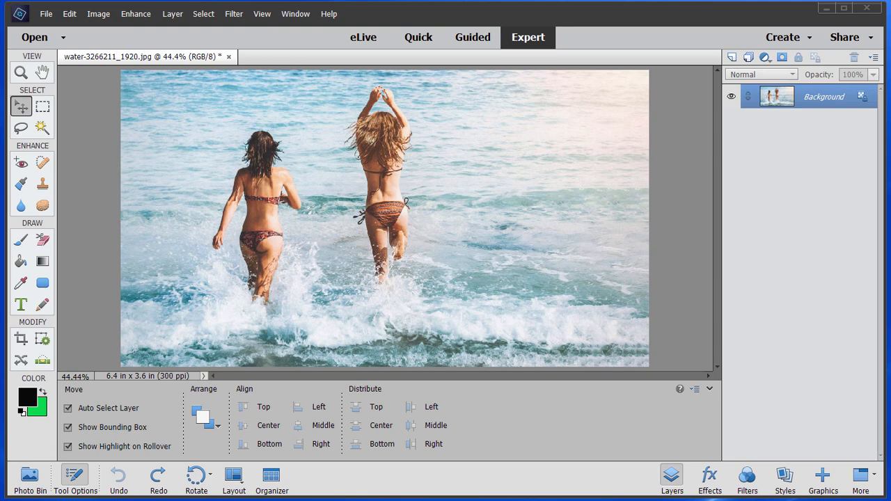
{"action": "mouse_move", "coordinate": [545, 319]}
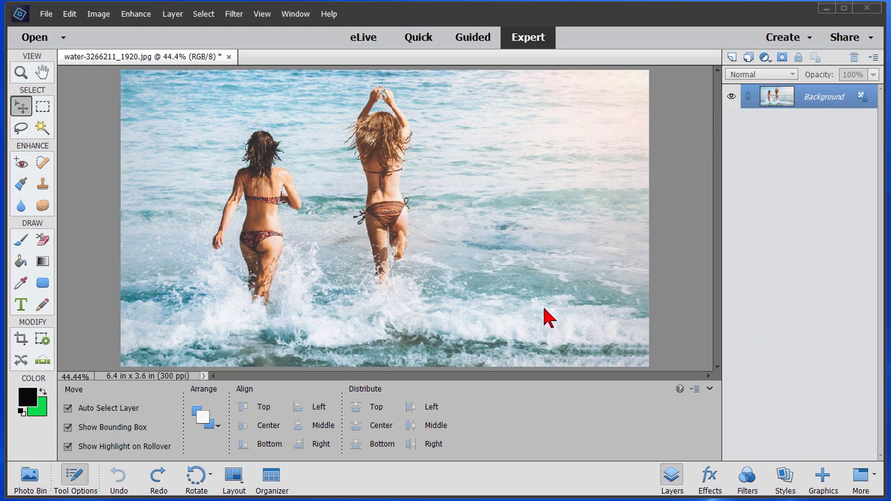
{"action": "mouse_move", "coordinate": [273, 214]}
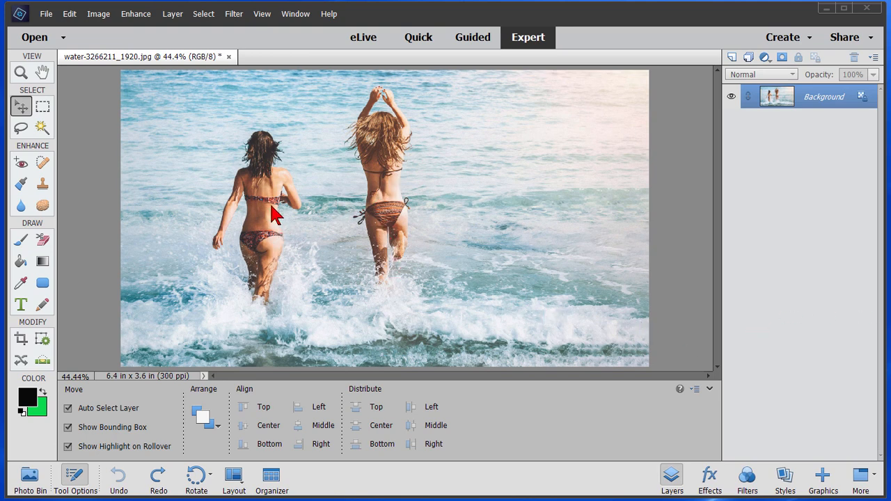
{"action": "mouse_move", "coordinate": [490, 168]}
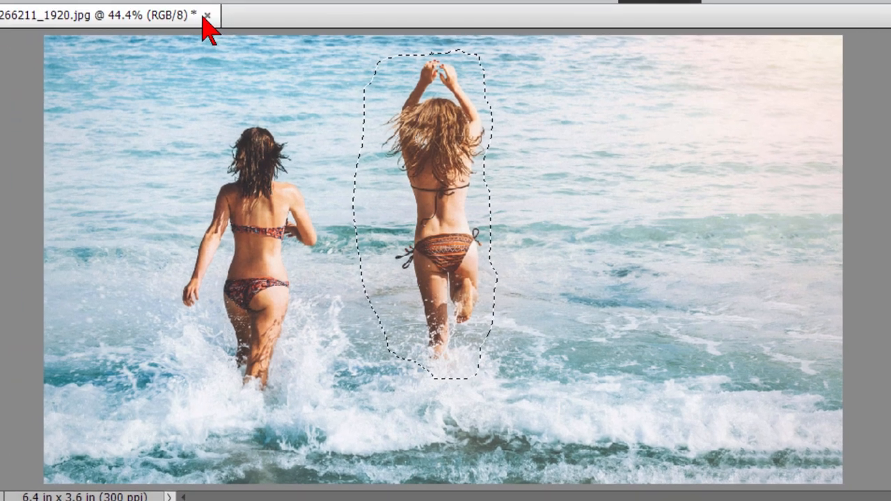
Fill the selected right woman with Content-Aware via Edit > Fill Selection so sea replaces her.
{"action": "left_click", "coordinate": [128, 25]}
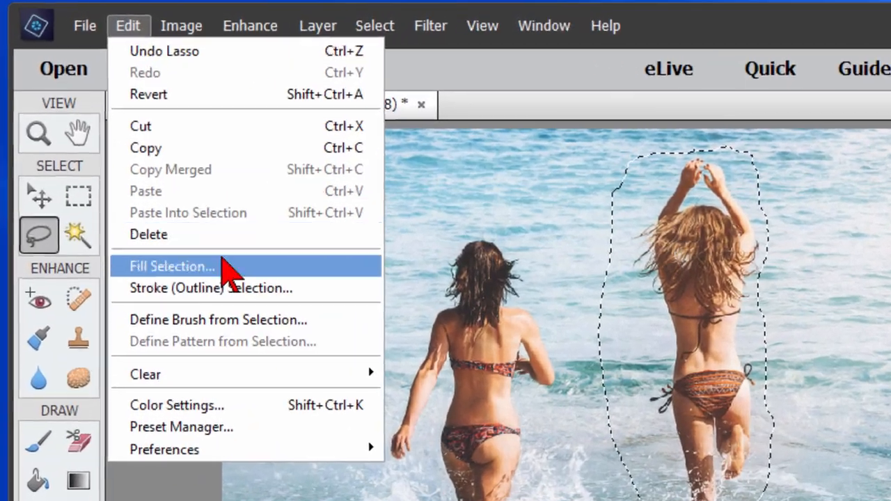
{"action": "left_click", "coordinate": [172, 266]}
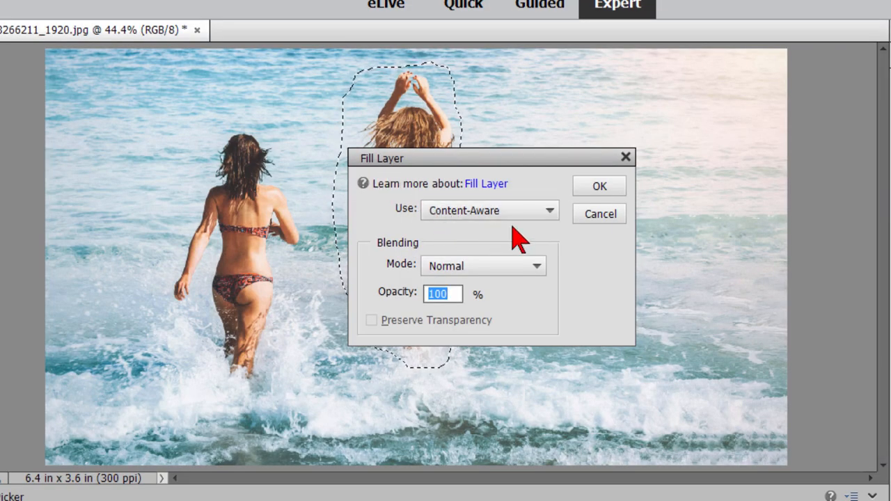
{"action": "left_click", "coordinate": [547, 210]}
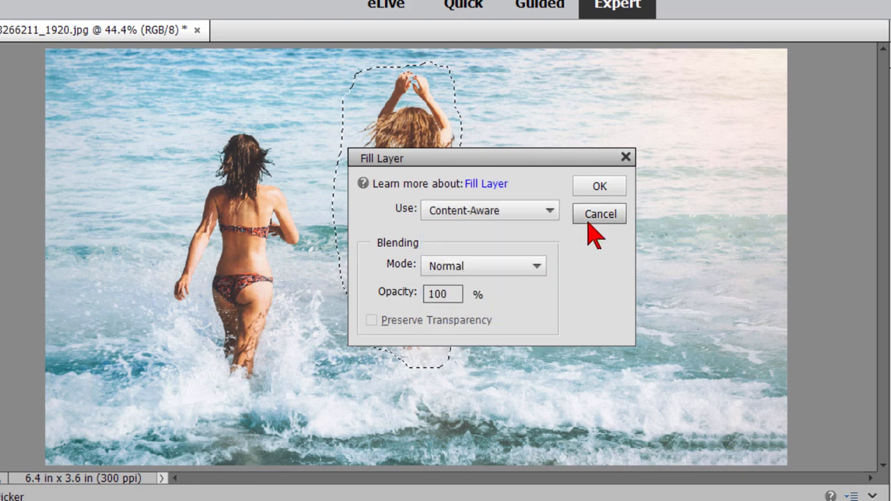
{"action": "left_click", "coordinate": [599, 185]}
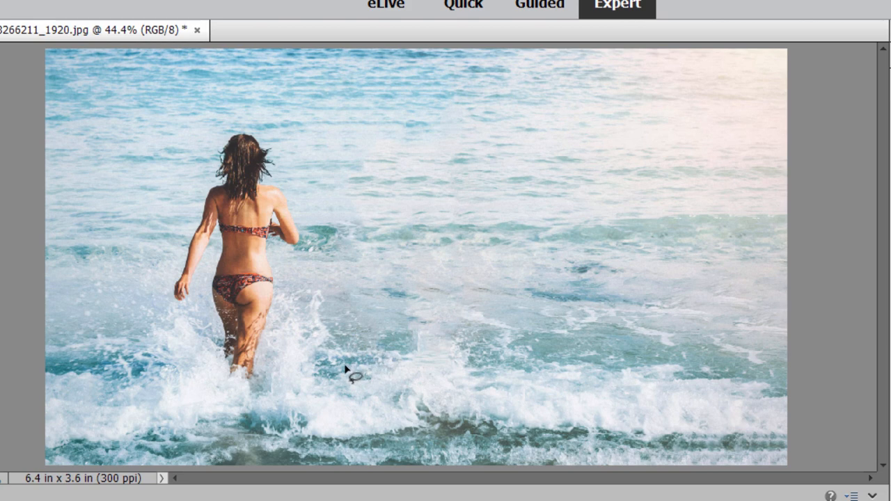
{"action": "mouse_move", "coordinate": [461, 350]}
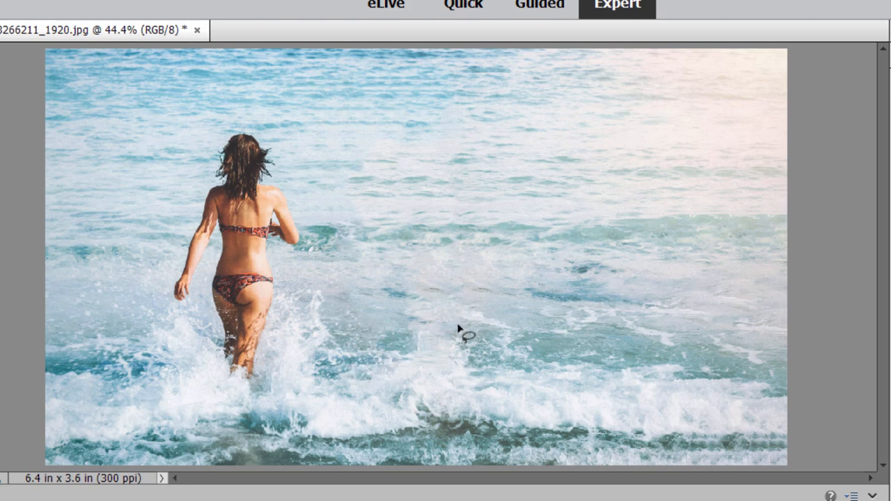
{"action": "mouse_move", "coordinate": [328, 202]}
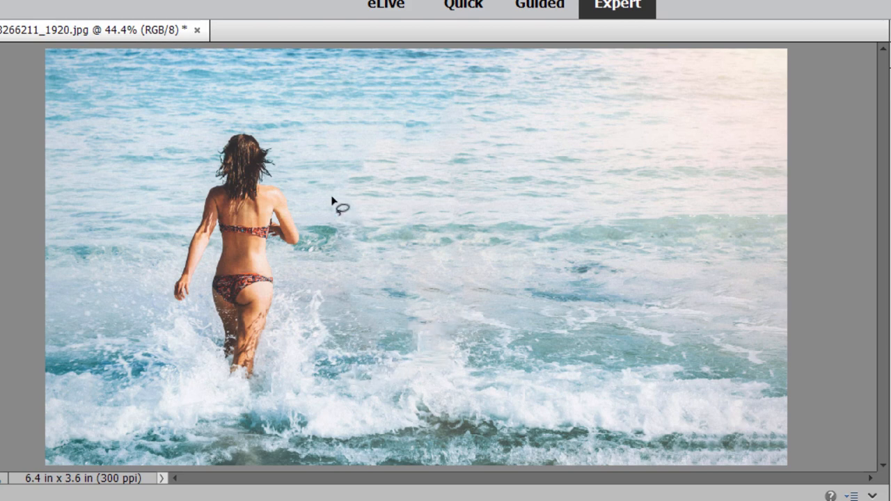
Lasso the left woman and Content-Aware fill her so only waves and sea remain.
{"action": "left_click_drag", "start_coordinate": [335, 206], "coordinate": [174, 236]}
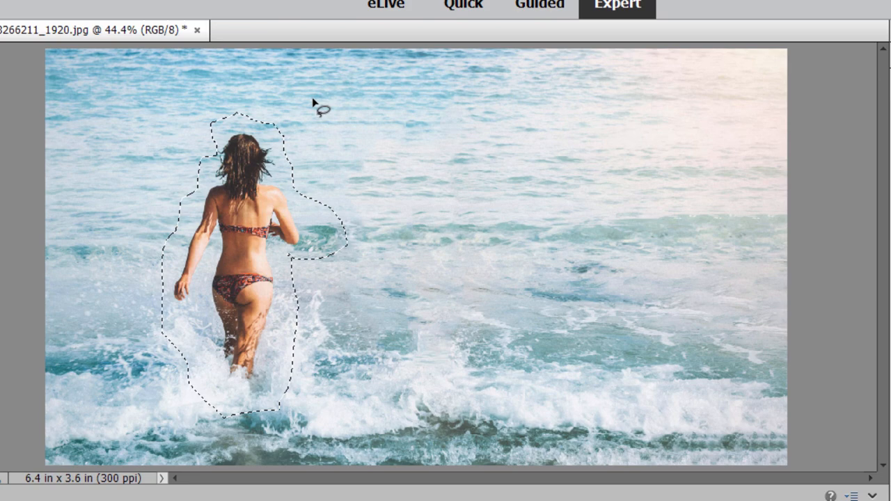
{"action": "left_click", "coordinate": [32, 7]}
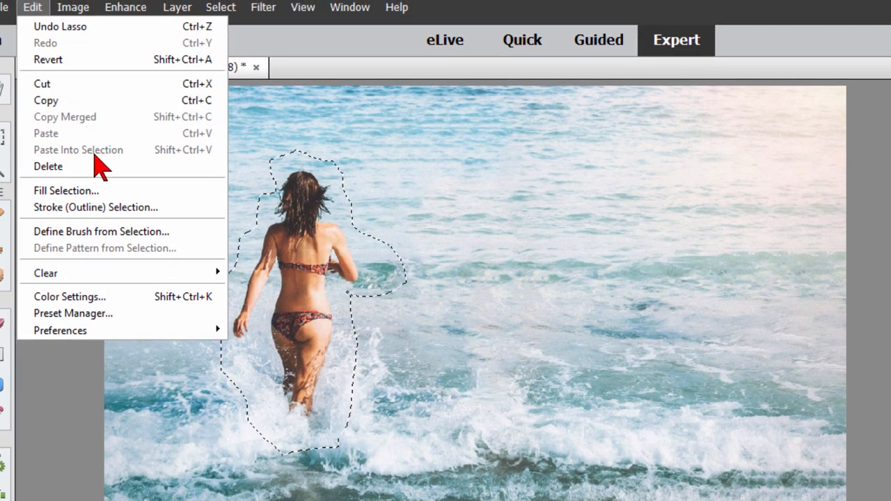
{"action": "left_click", "coordinate": [66, 190]}
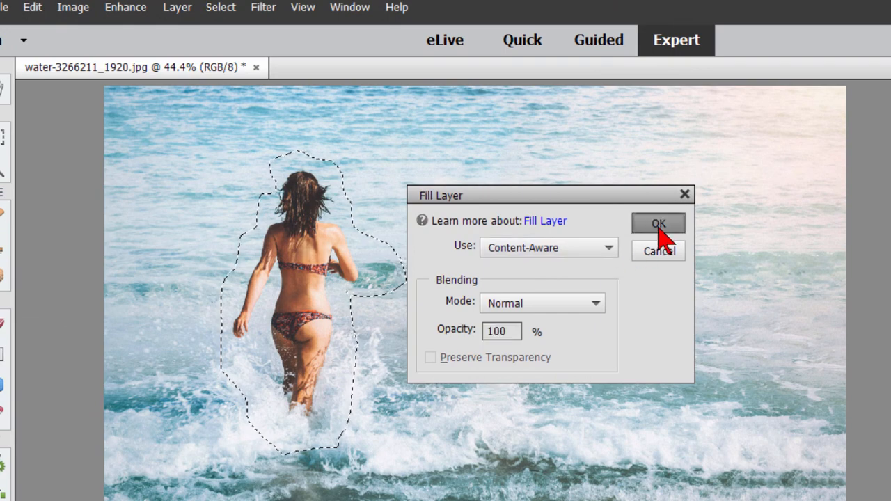
{"action": "left_click", "coordinate": [657, 223]}
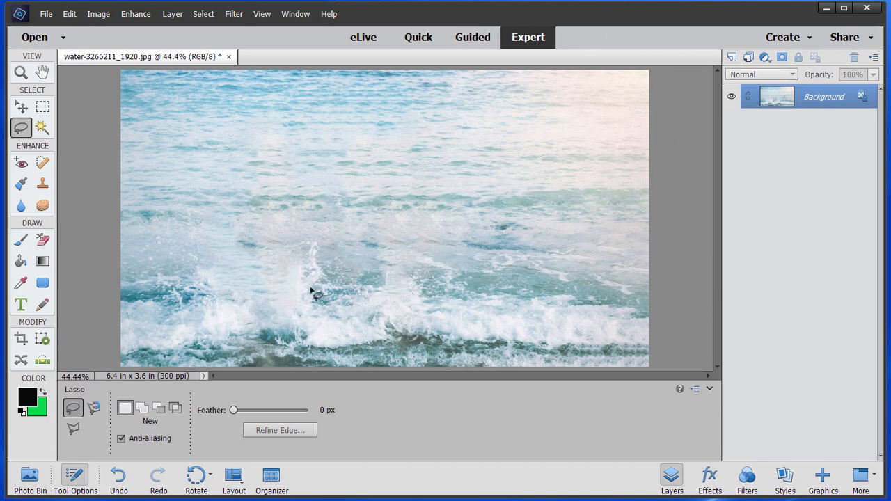
{"action": "mouse_move", "coordinate": [418, 248]}
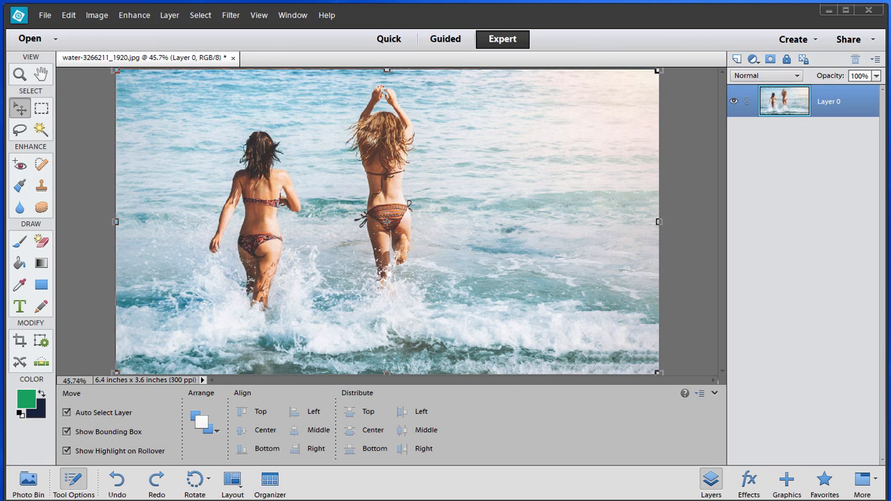
{"action": "mouse_move", "coordinate": [630, 313]}
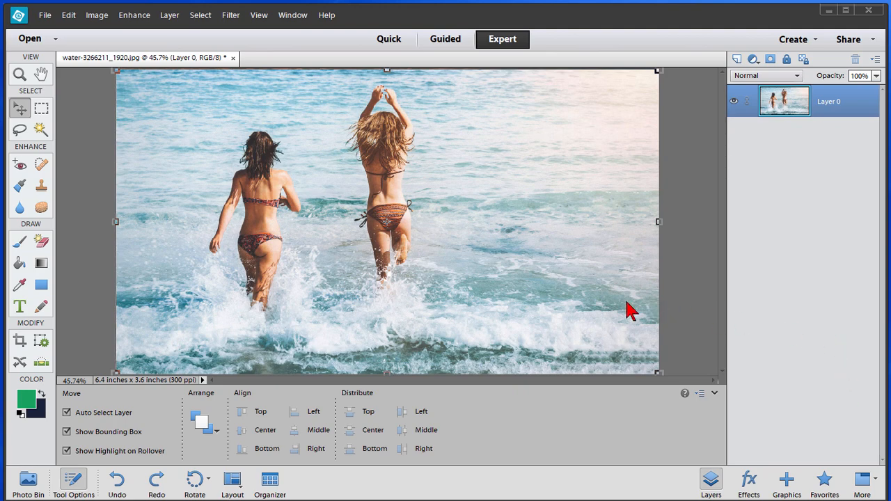
{"action": "mouse_move", "coordinate": [348, 296]}
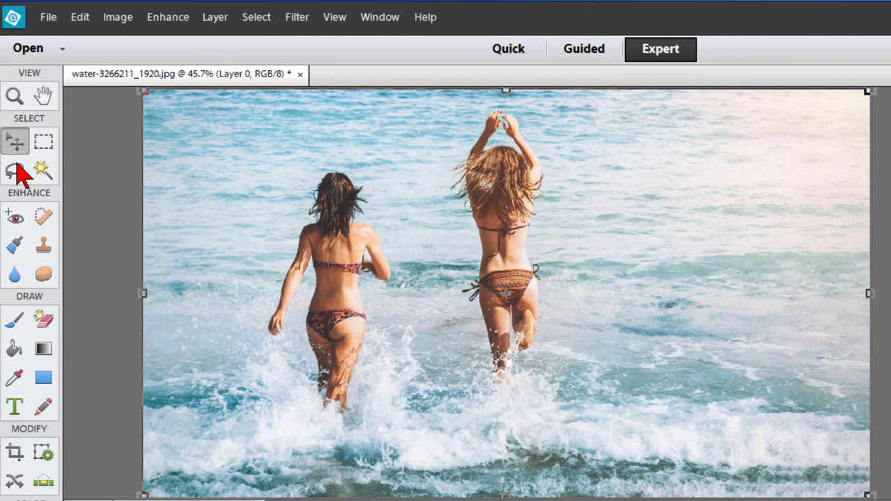
Lasso around the right woman and bring up Fill Selection to choose the fill source.
{"action": "left_click", "coordinate": [14, 170]}
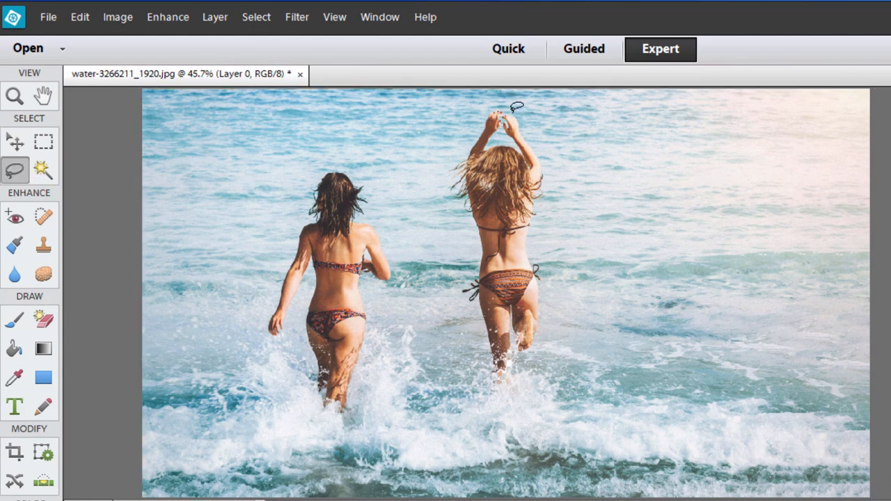
{"action": "left_click_drag", "start_coordinate": [502, 112], "coordinate": [448, 320]}
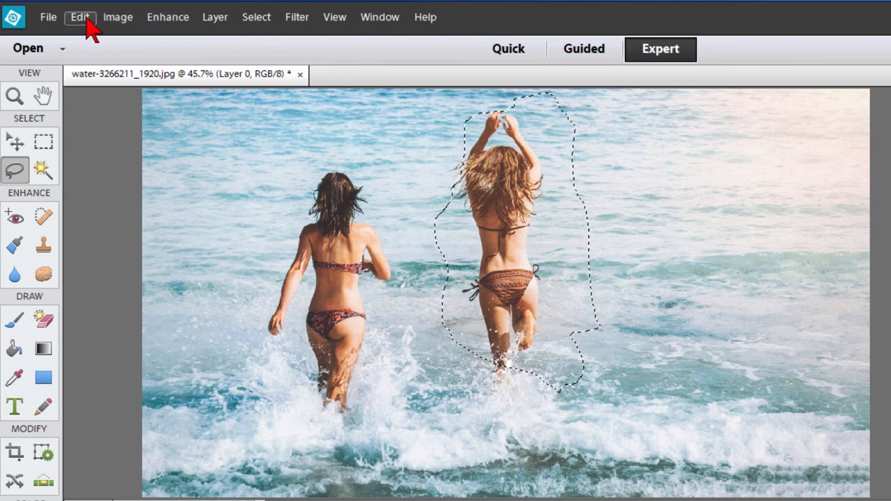
{"action": "left_click", "coordinate": [80, 17]}
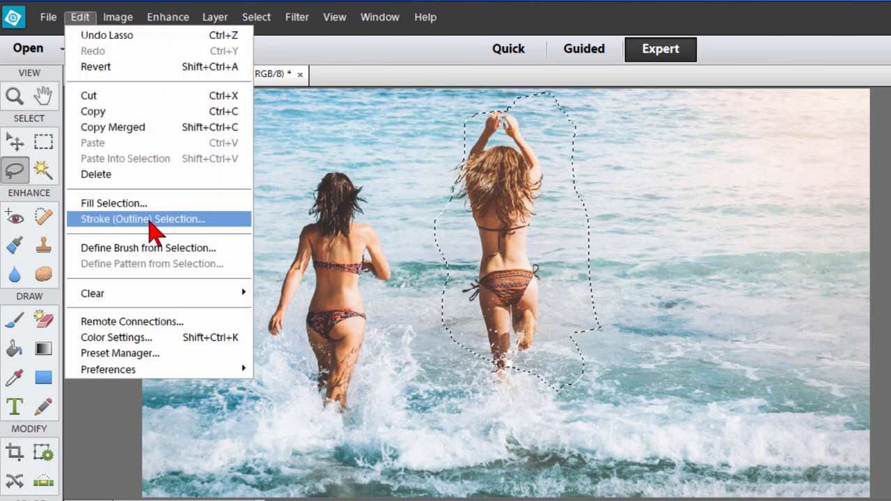
{"action": "left_click", "coordinate": [114, 203]}
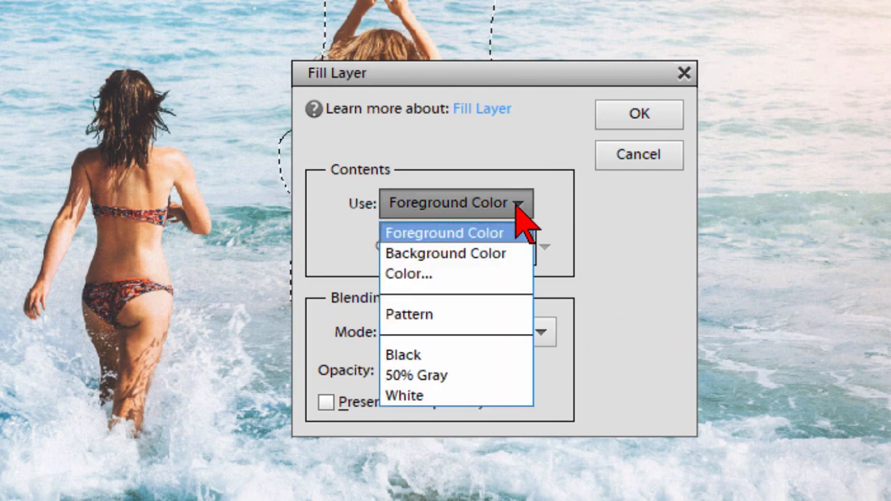
{"action": "mouse_move", "coordinate": [633, 223]}
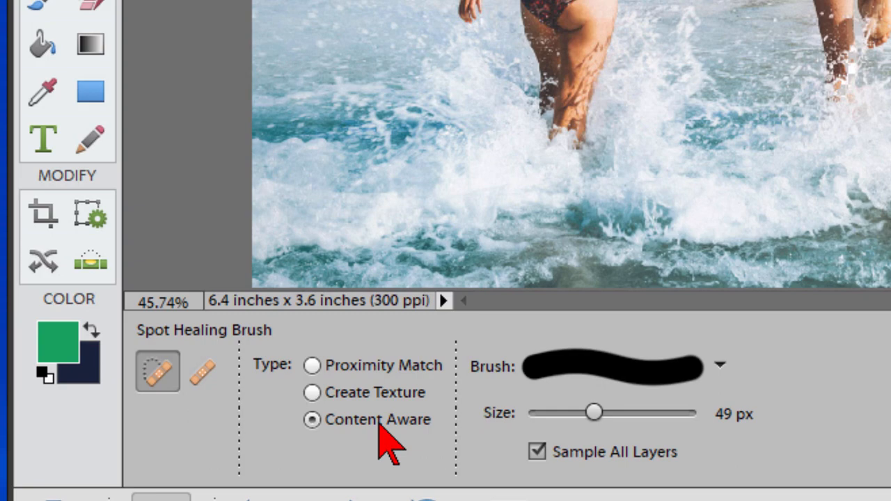
{"action": "mouse_move", "coordinate": [393, 439]}
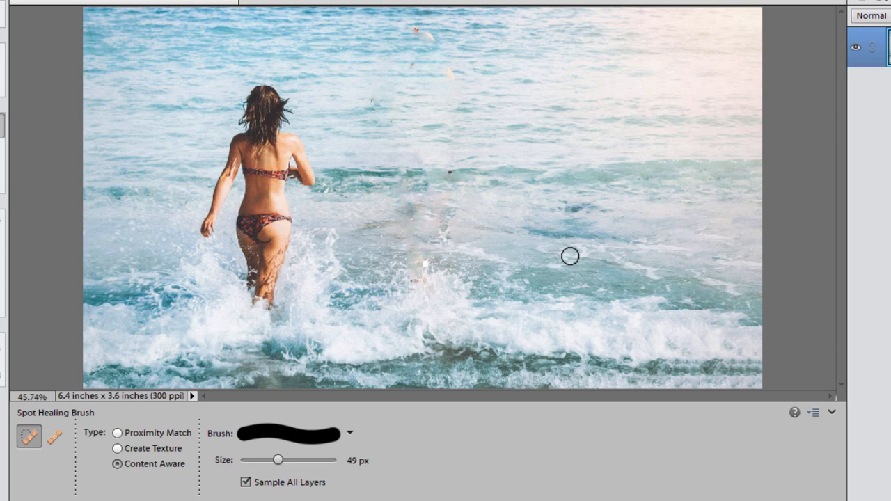
{"action": "mouse_move", "coordinate": [452, 37]}
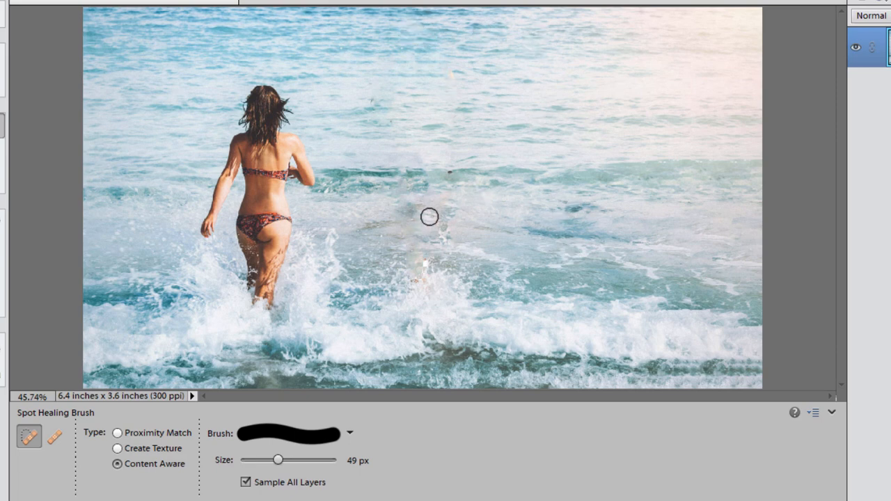
Spot-heal the faint leftover traces in the water where the right woman stood.
{"action": "left_click_drag", "start_coordinate": [429, 217], "coordinate": [348, 229]}
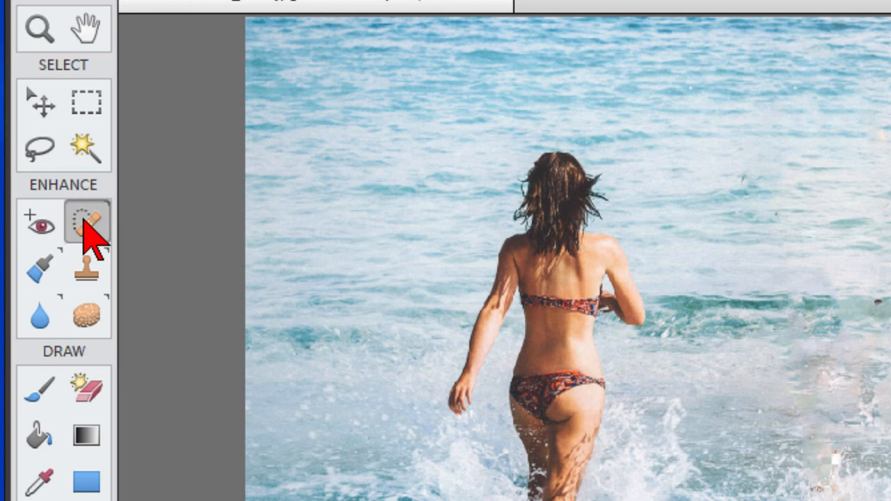
{"action": "mouse_move", "coordinate": [89, 231]}
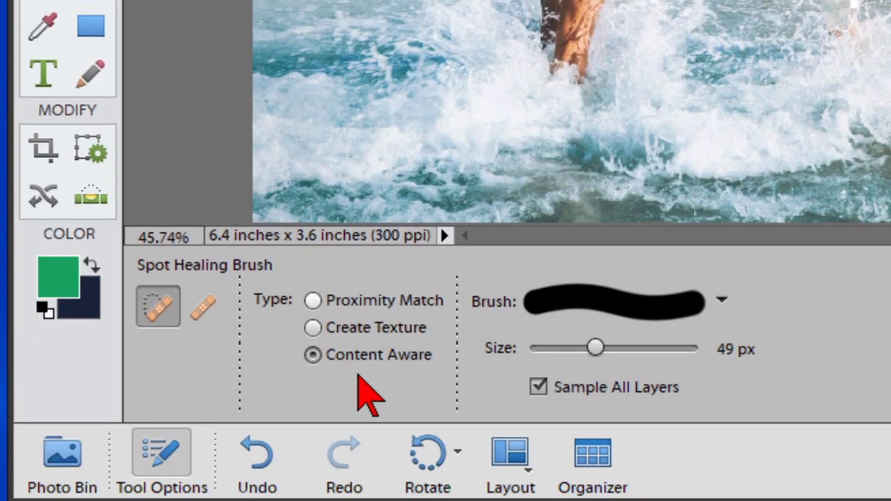
{"action": "mouse_move", "coordinate": [545, 383]}
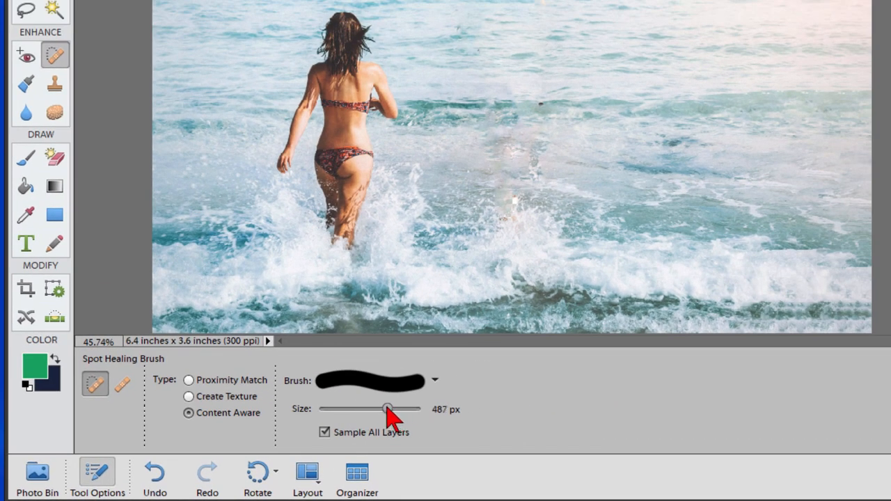
Enlarge the Spot Healing Brush for the left woman, then shrink it and heal the small dark speck.
{"action": "left_click_drag", "start_coordinate": [387, 409], "coordinate": [381, 410]}
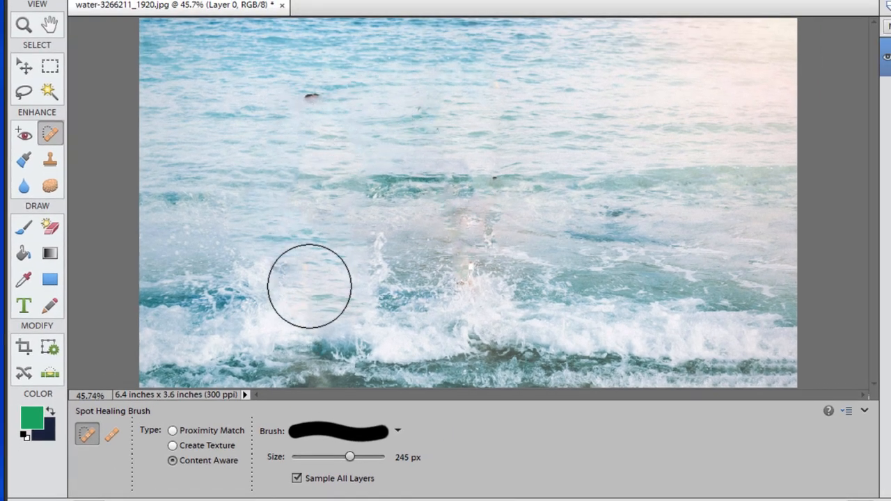
{"action": "left_click_drag", "start_coordinate": [350, 456], "coordinate": [318, 456]}
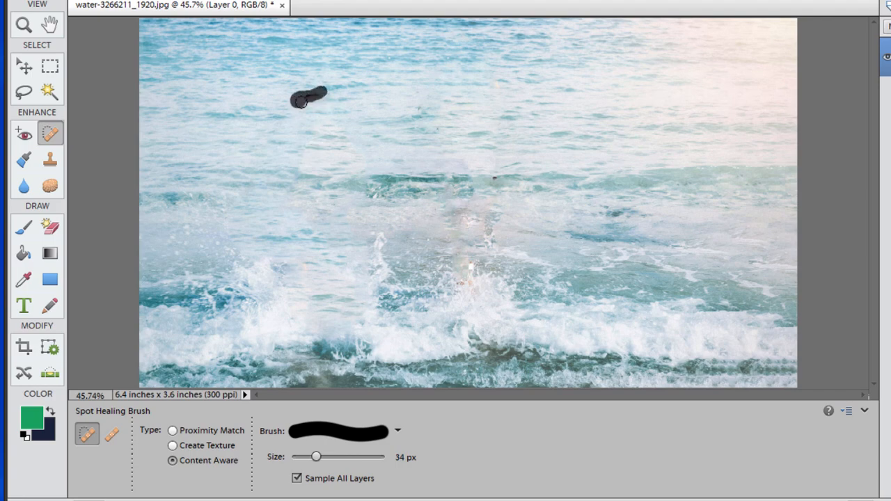
{"action": "left_click", "coordinate": [309, 100]}
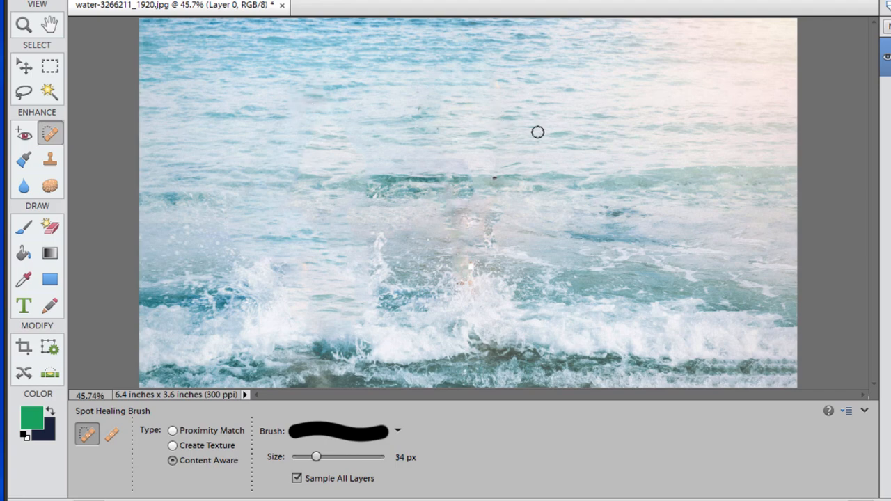